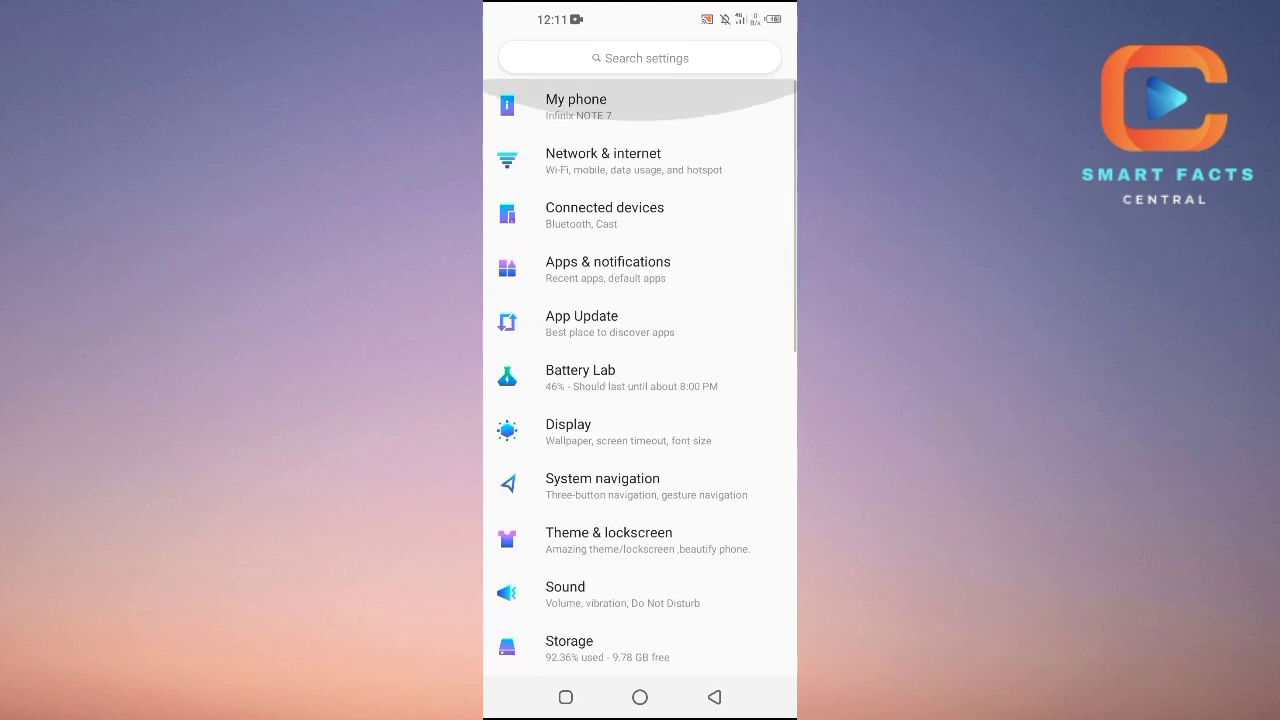
Step: Search settings for "country" to surface the Messages "Your current country" result
click(640, 56)
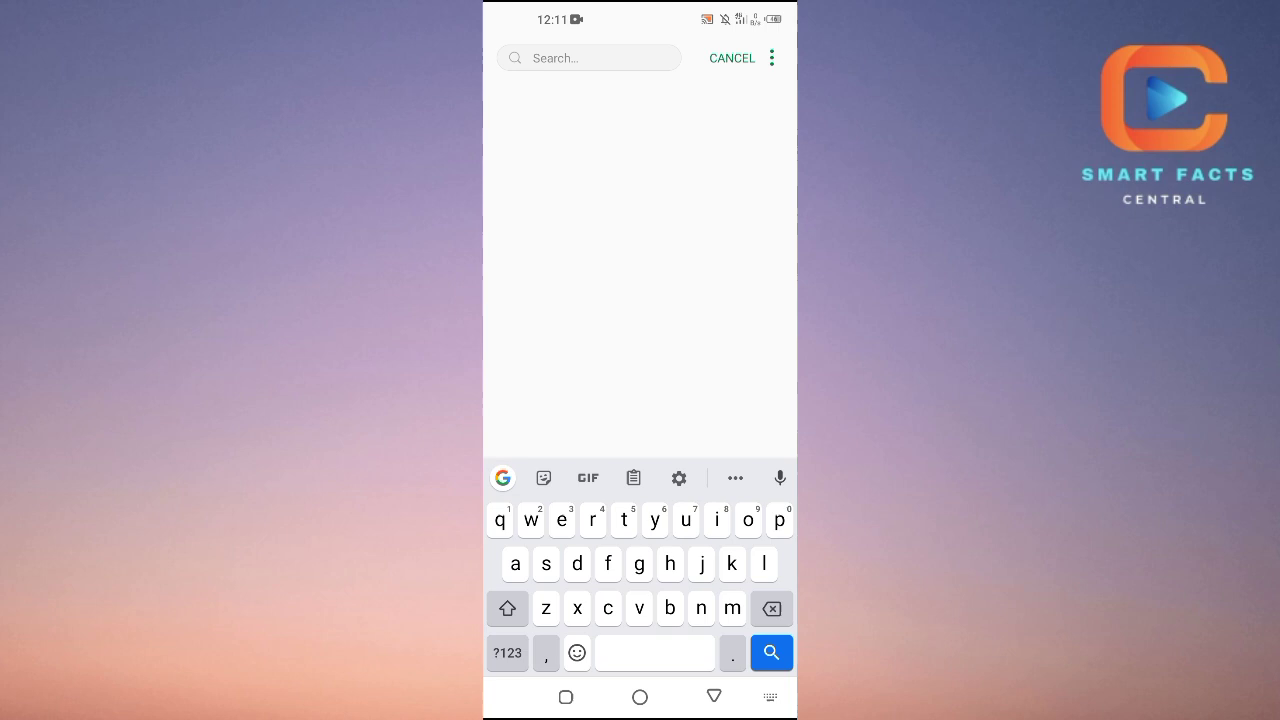
text(coun)
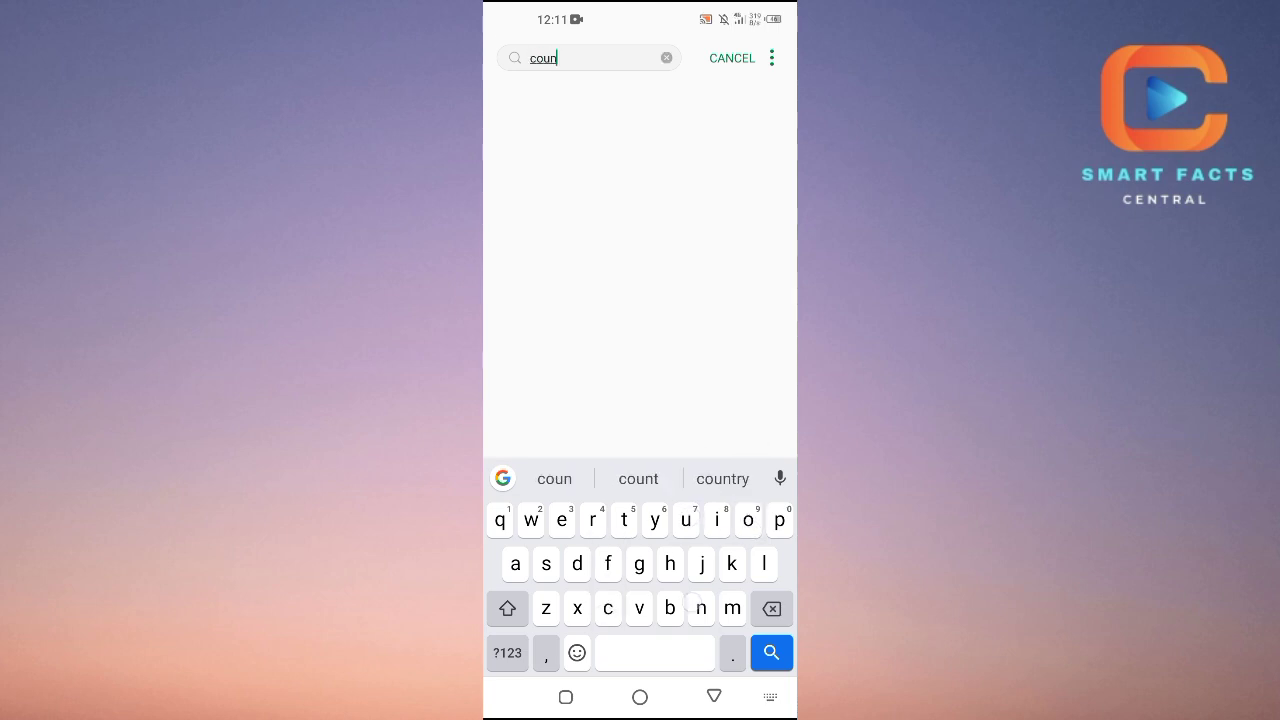
click(722, 478)
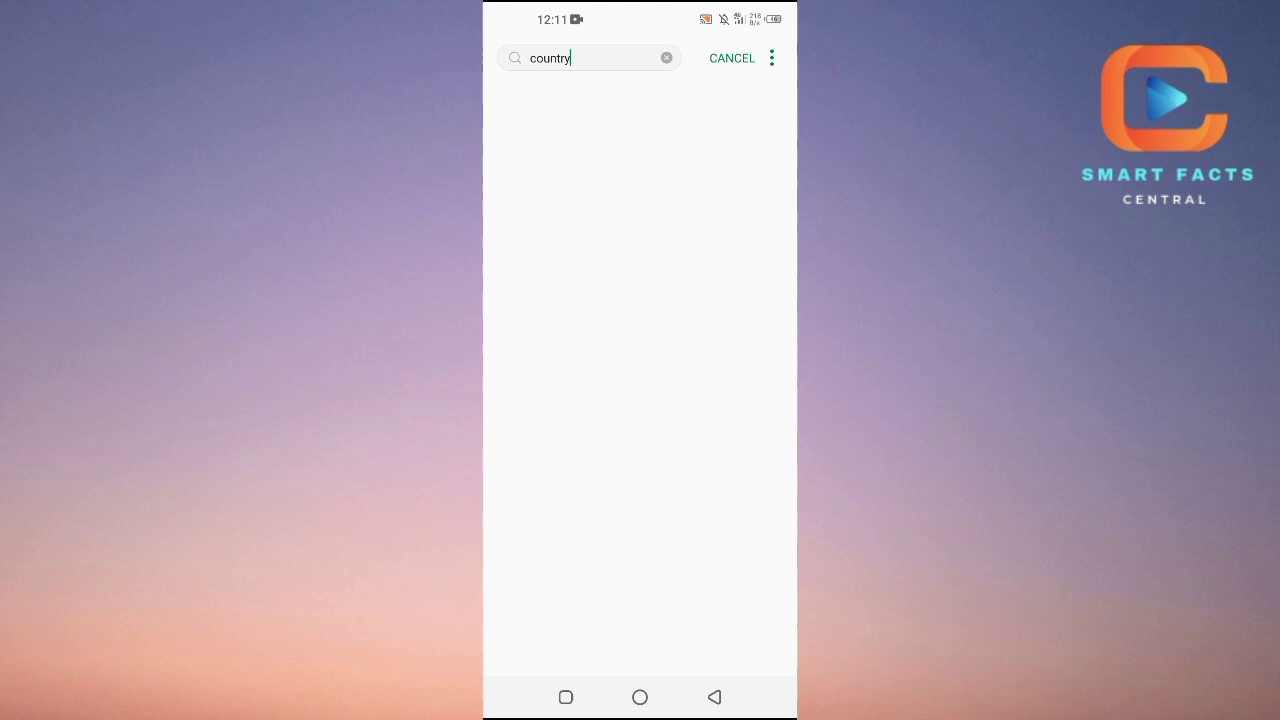
text(country)
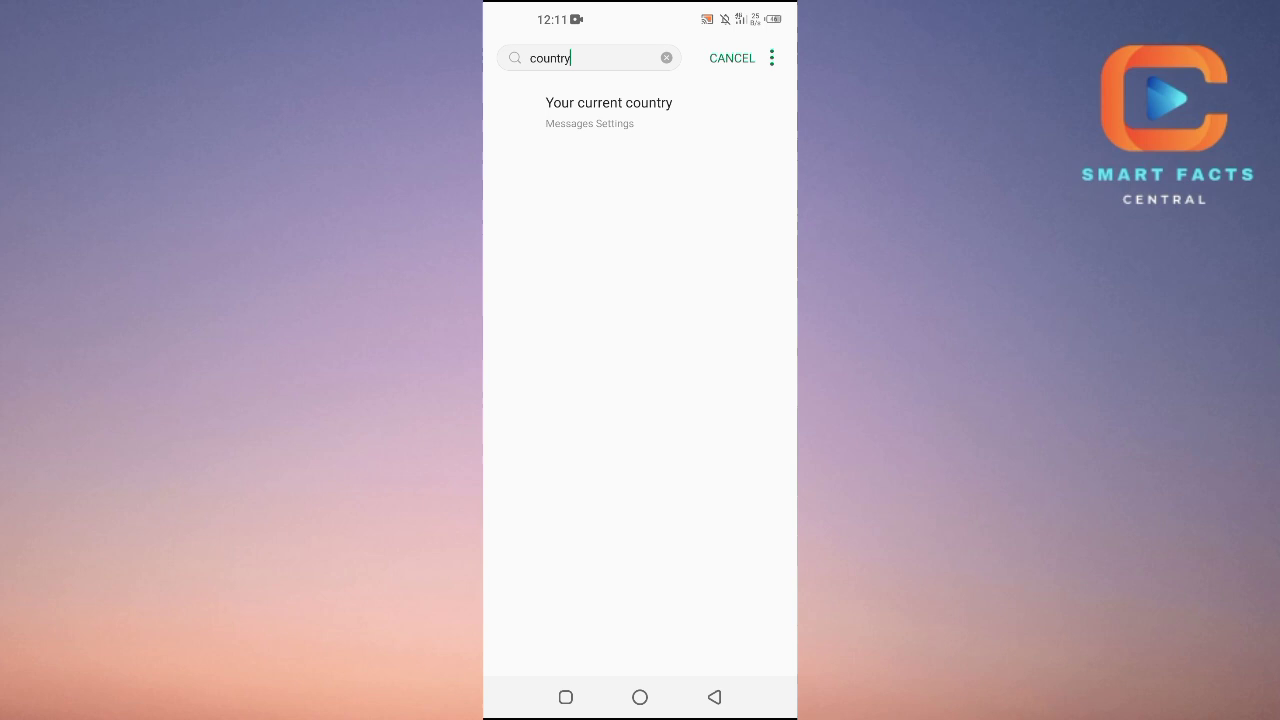
Step: Open "Your current country", scroll through the country list and pick one
click(608, 112)
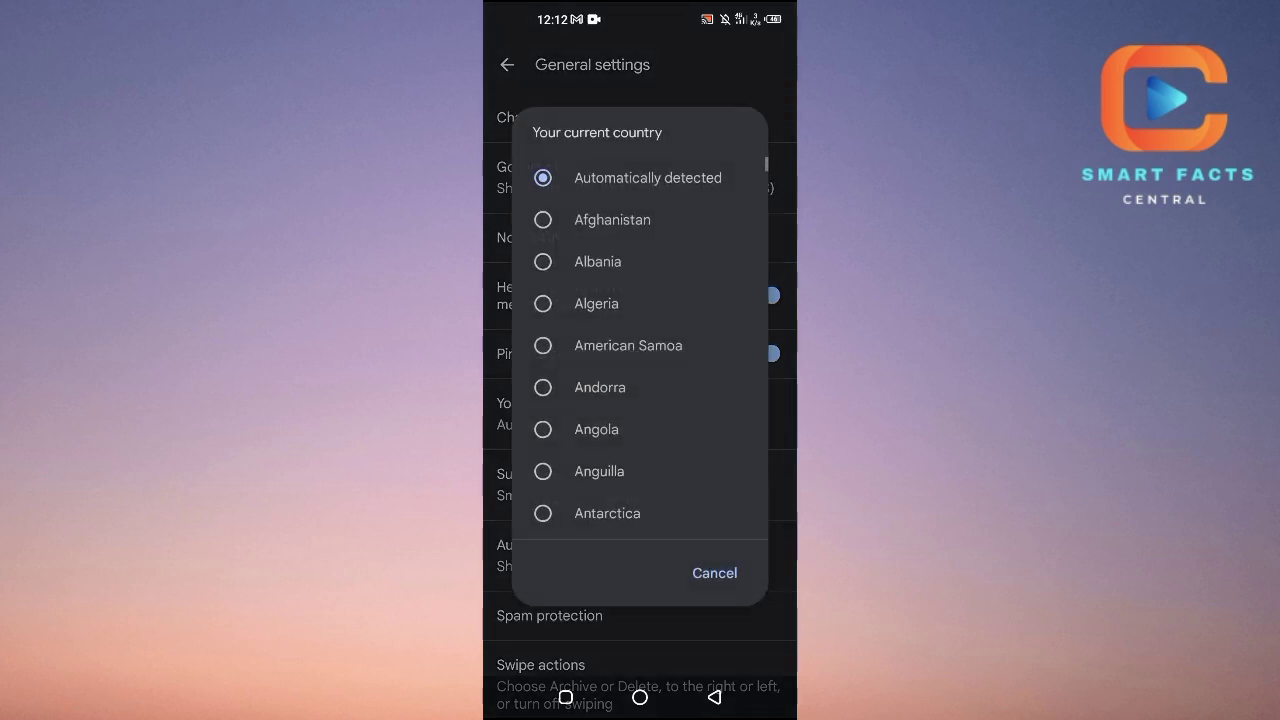
scroll(down, 3)
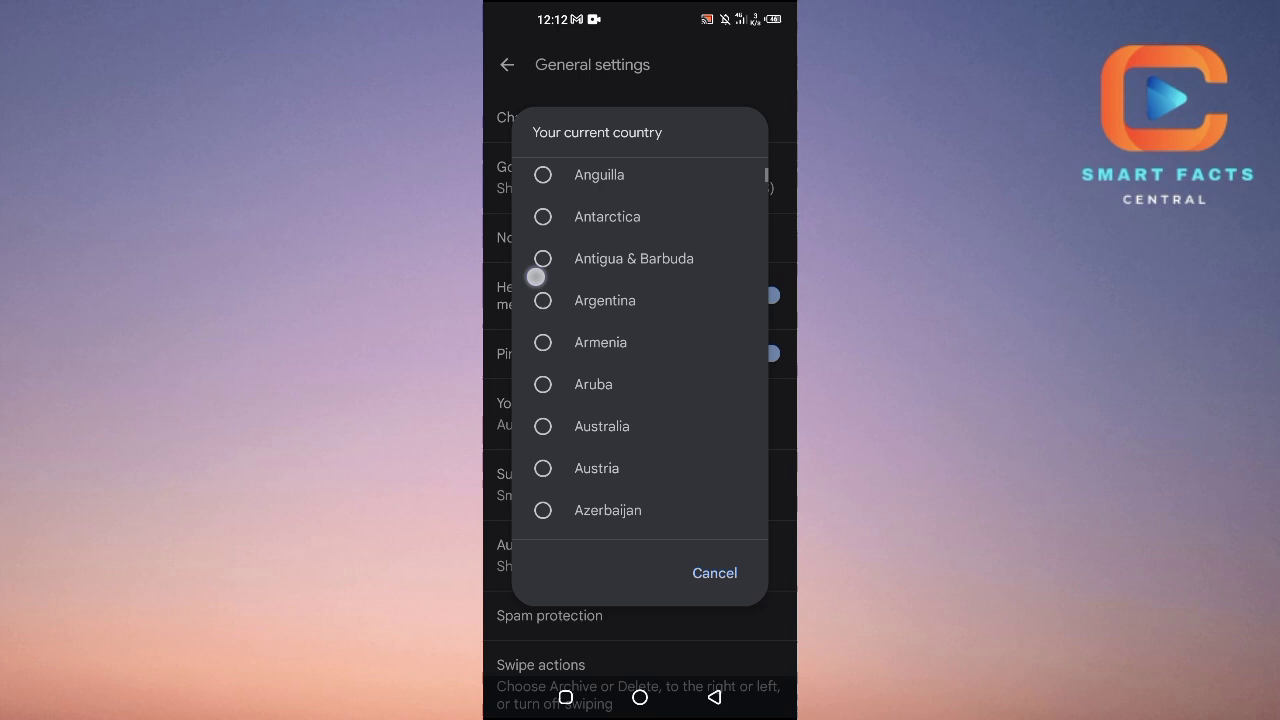
scroll(down, 3)
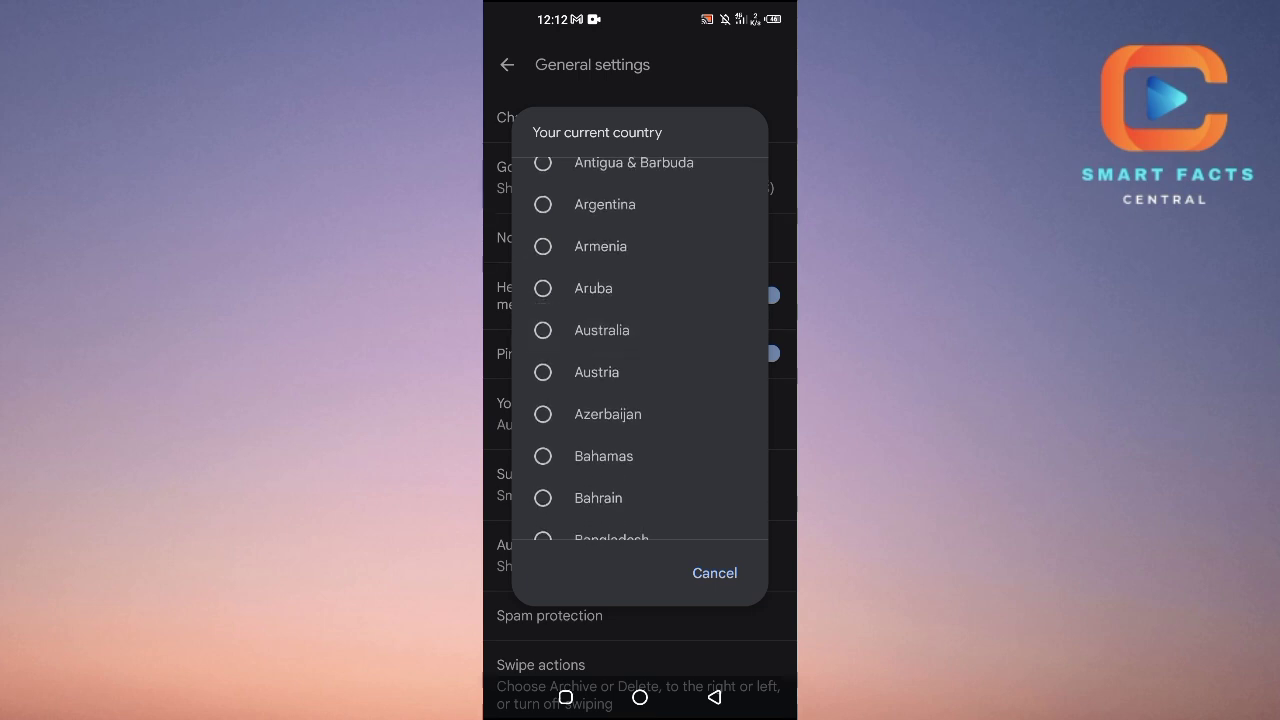
click(714, 572)
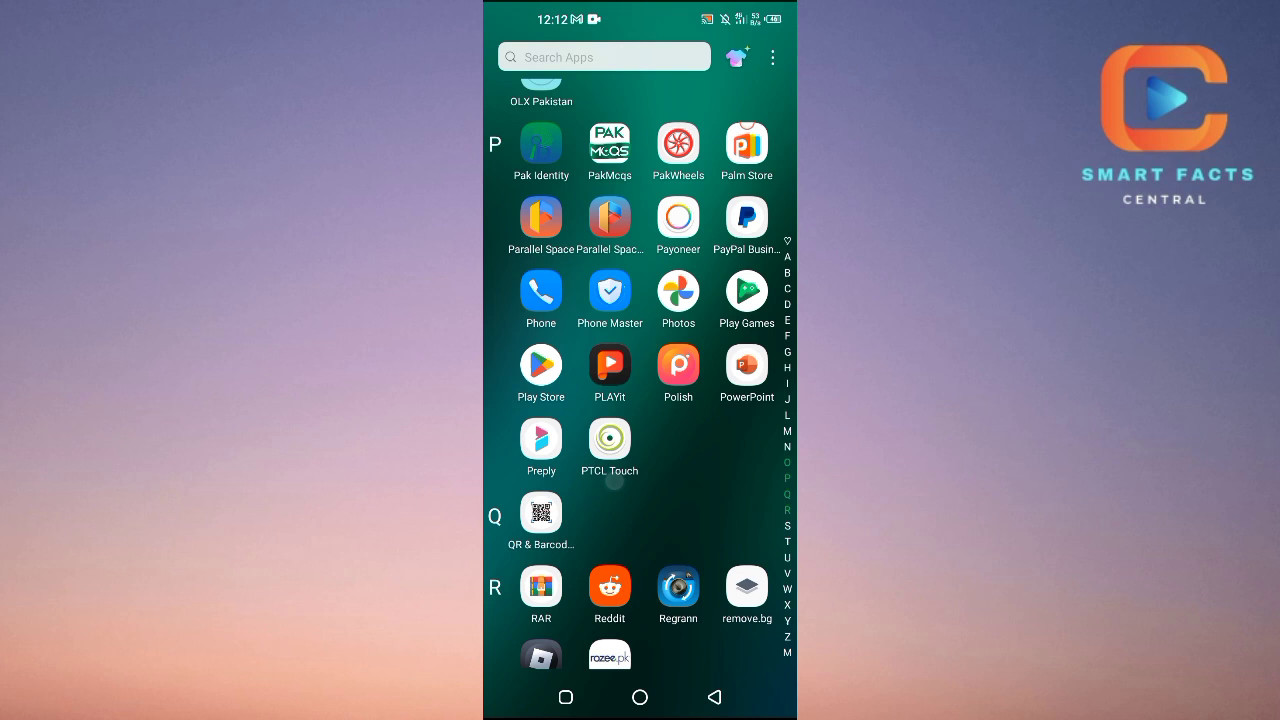
Step: Scroll the app drawer down from the P apps to the S section with Settings
scroll(down, 3)
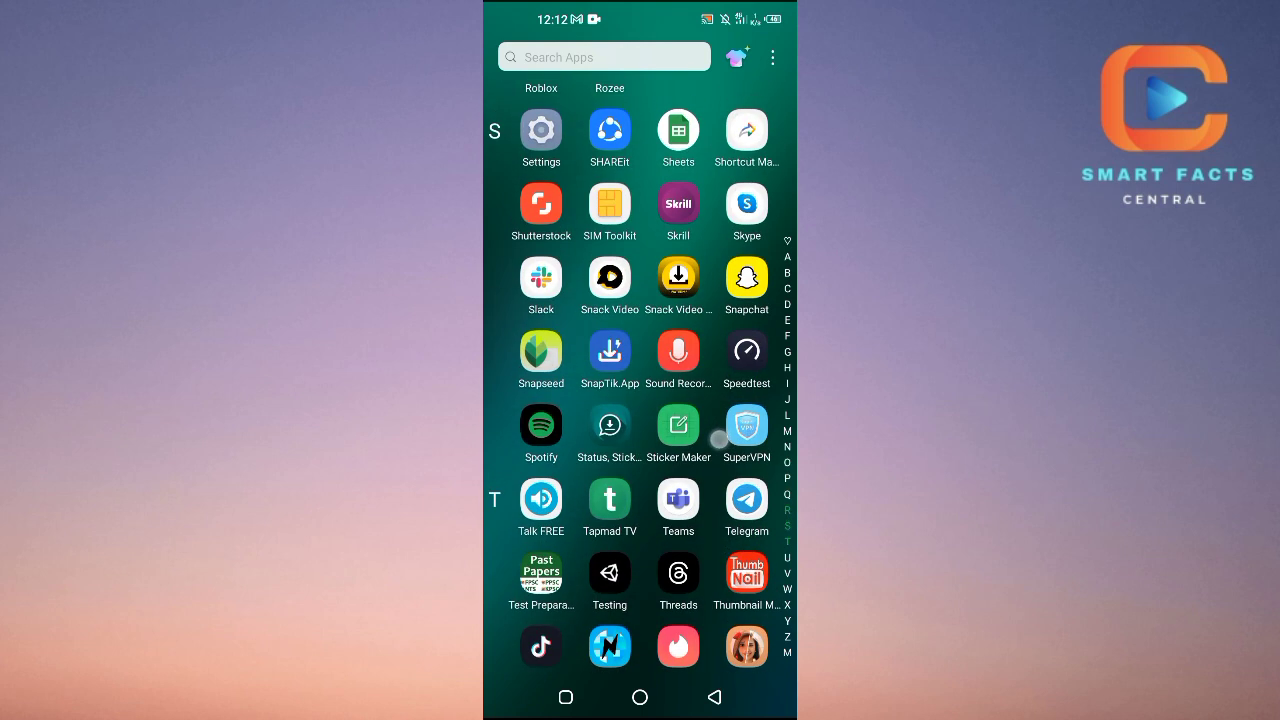